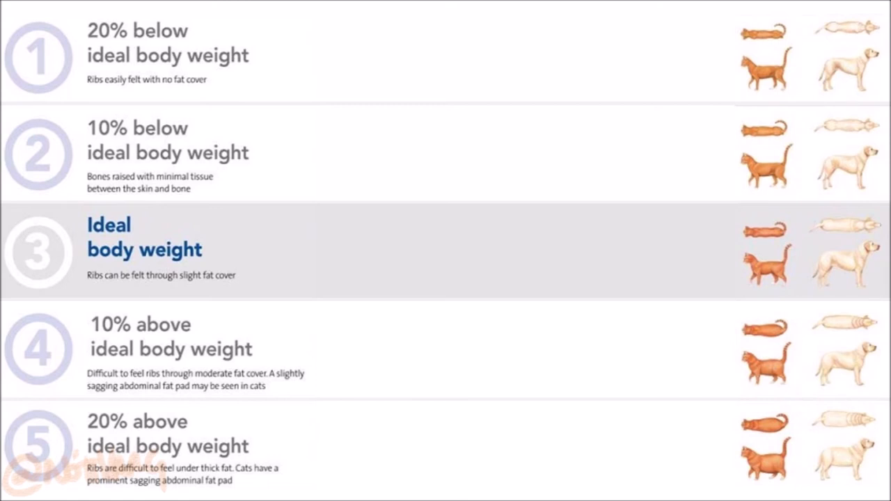
{"action": "left_click", "coordinate": [39, 444]}
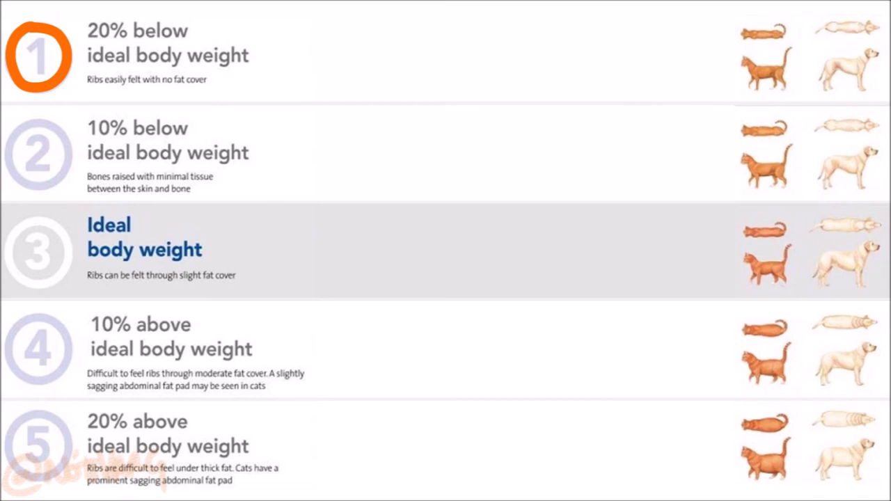
{"action": "left_click", "coordinate": [40, 56]}
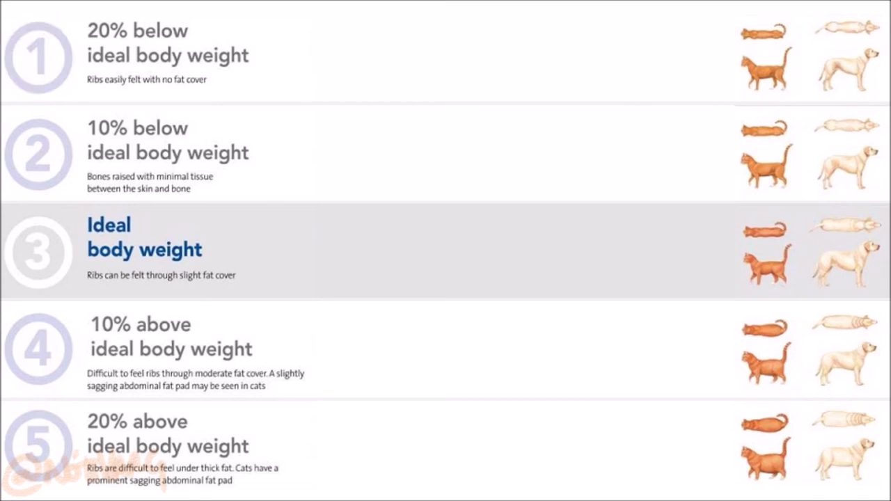